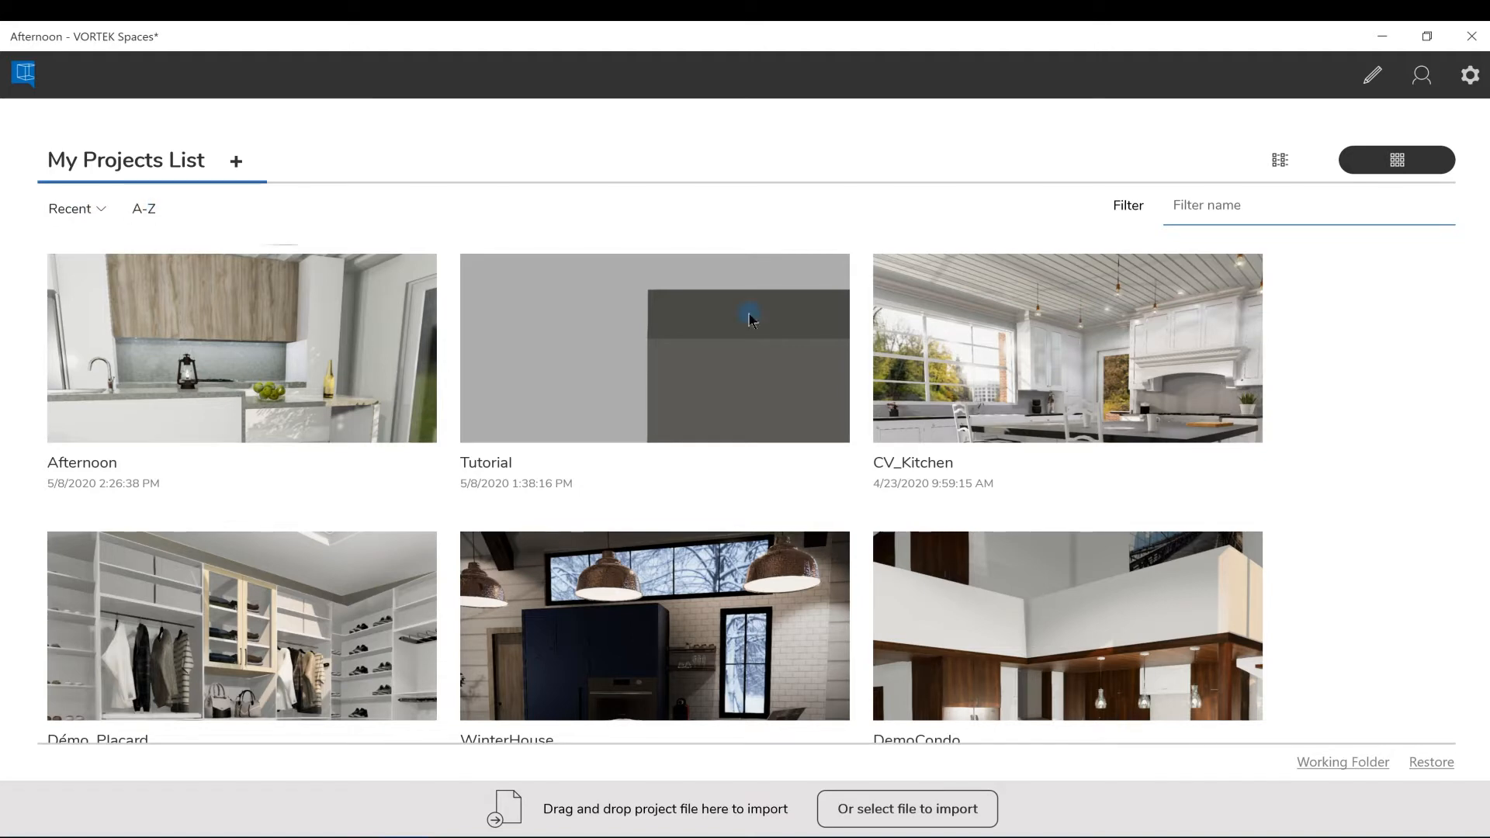
pyautogui.click(1235, 207)
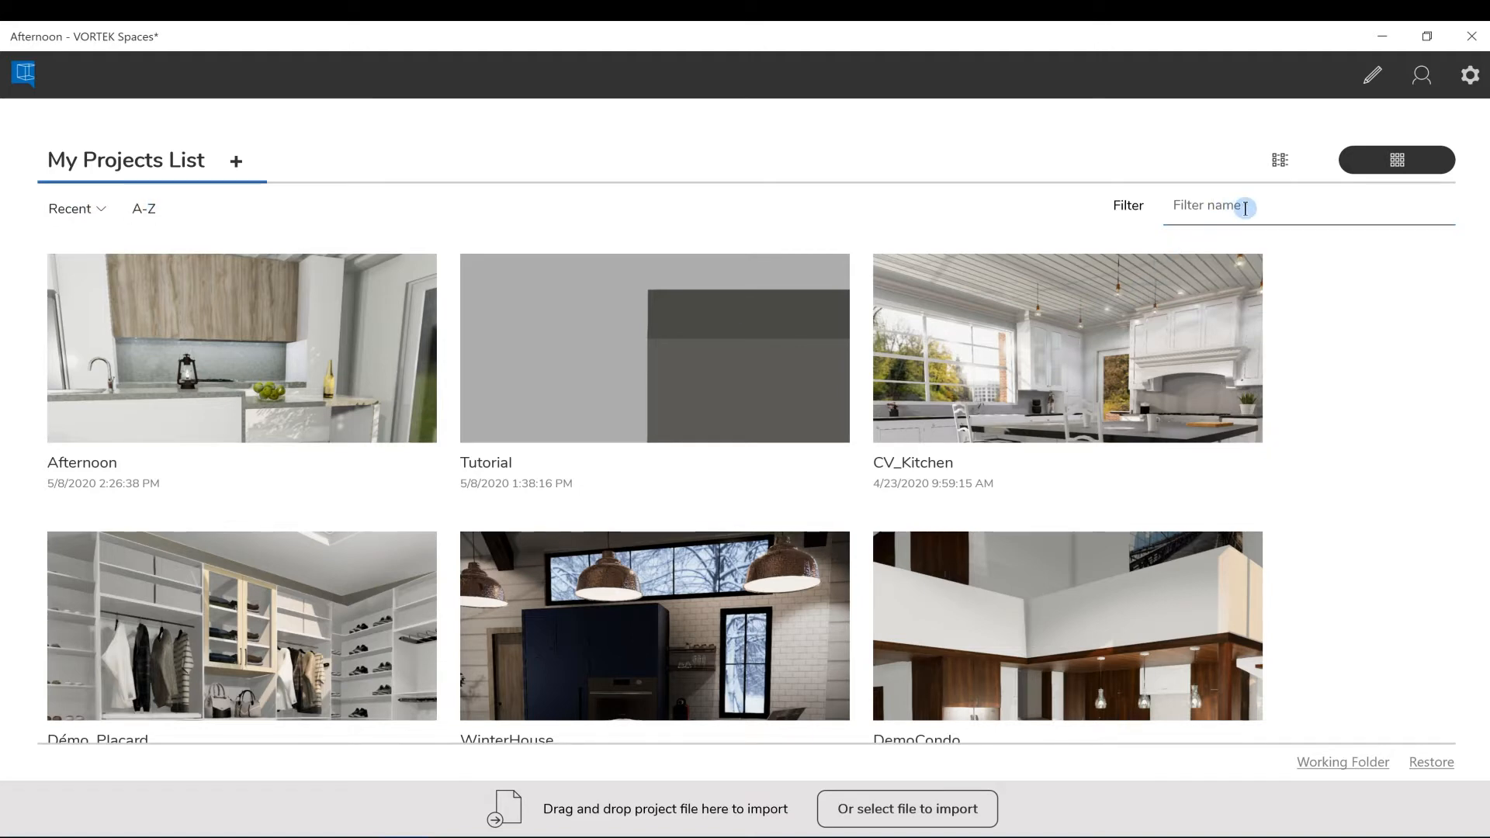
pyautogui.moveTo(1343, 448)
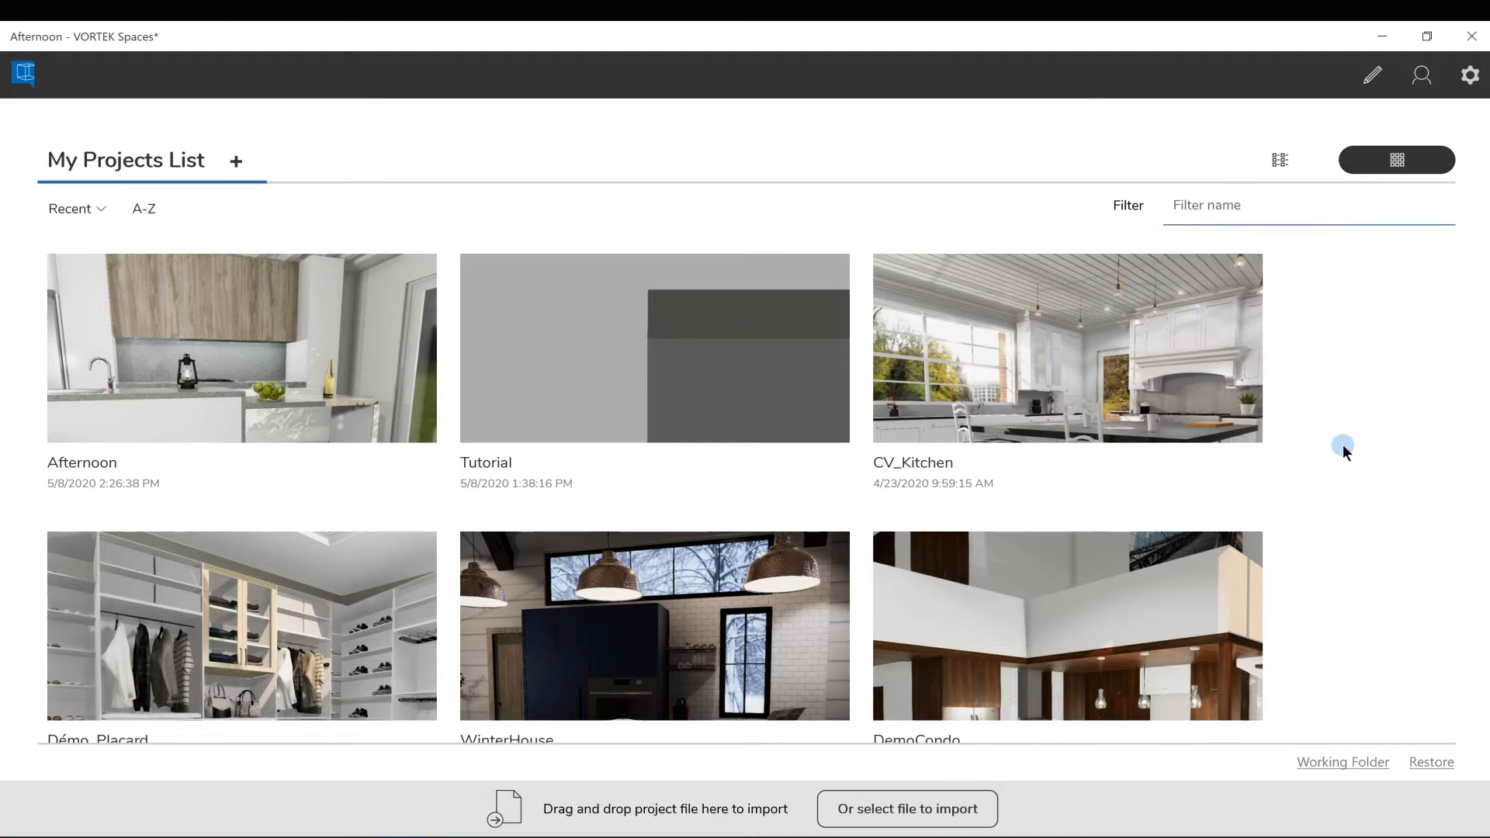
pyautogui.moveTo(1211, 475)
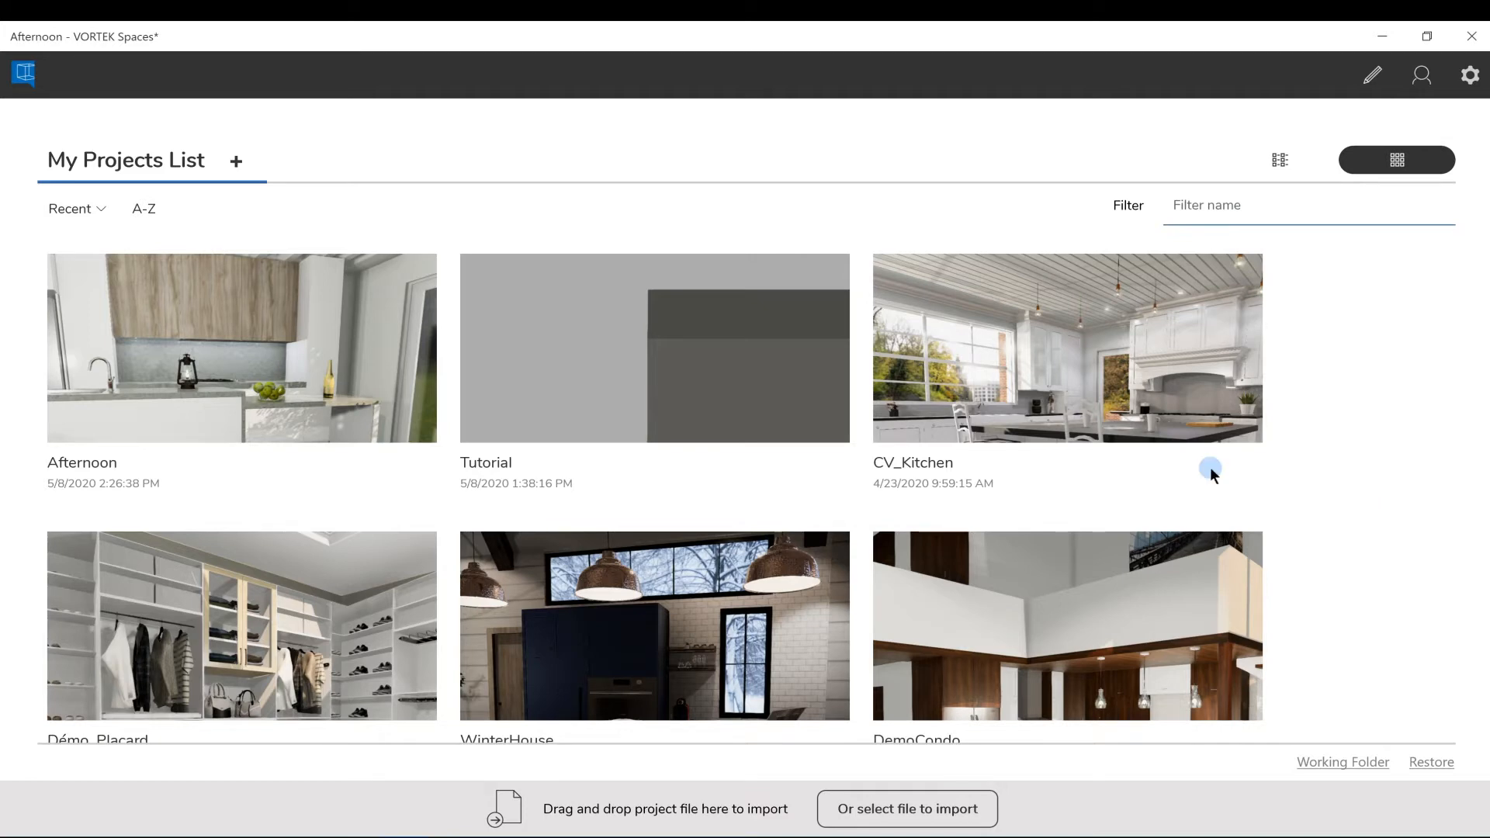
pyautogui.rightClick(414, 381)
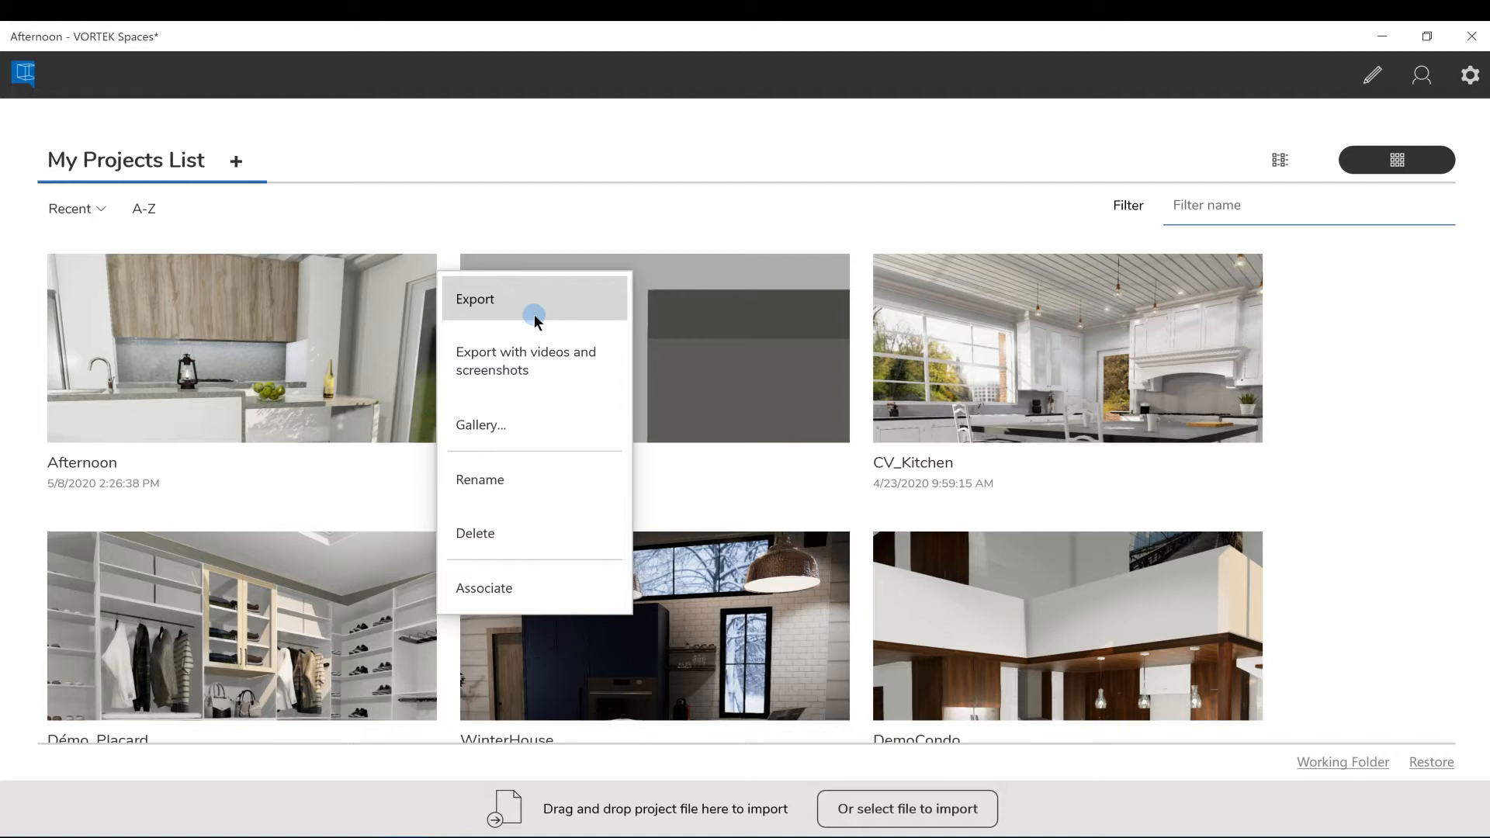
pyautogui.moveTo(537, 369)
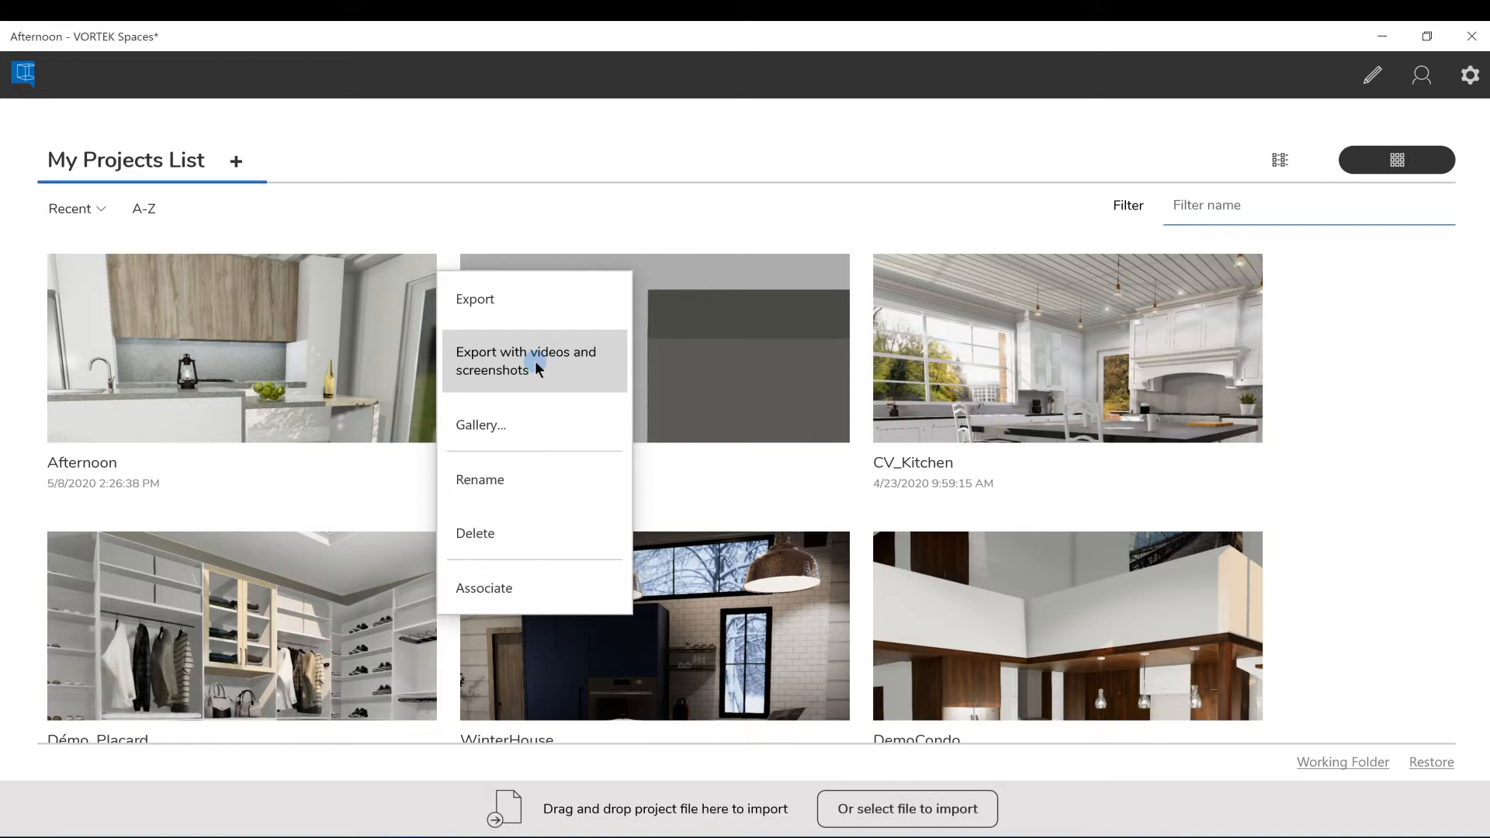
pyautogui.moveTo(524, 424)
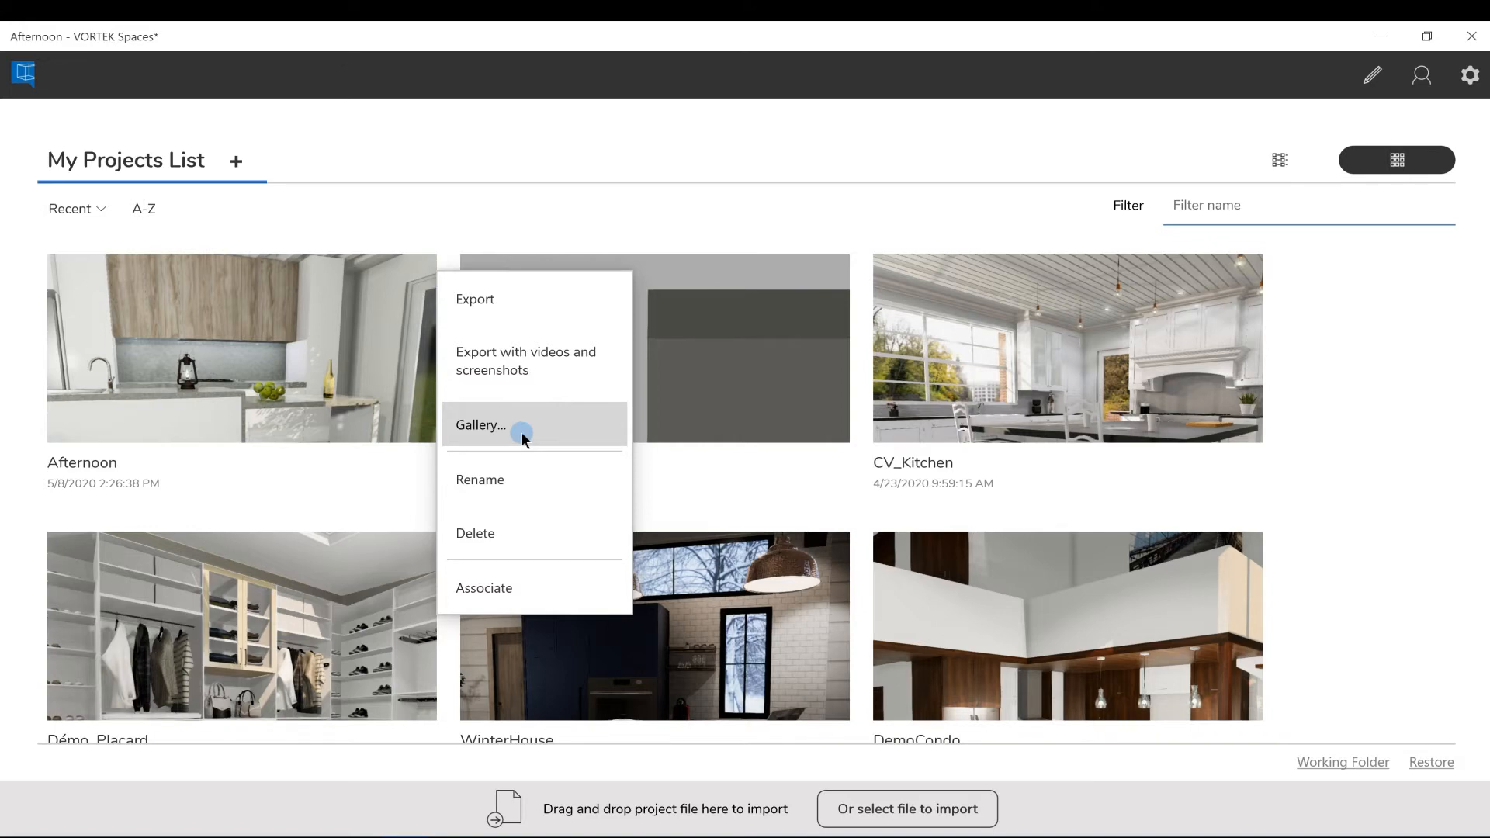
pyautogui.moveTo(507, 533)
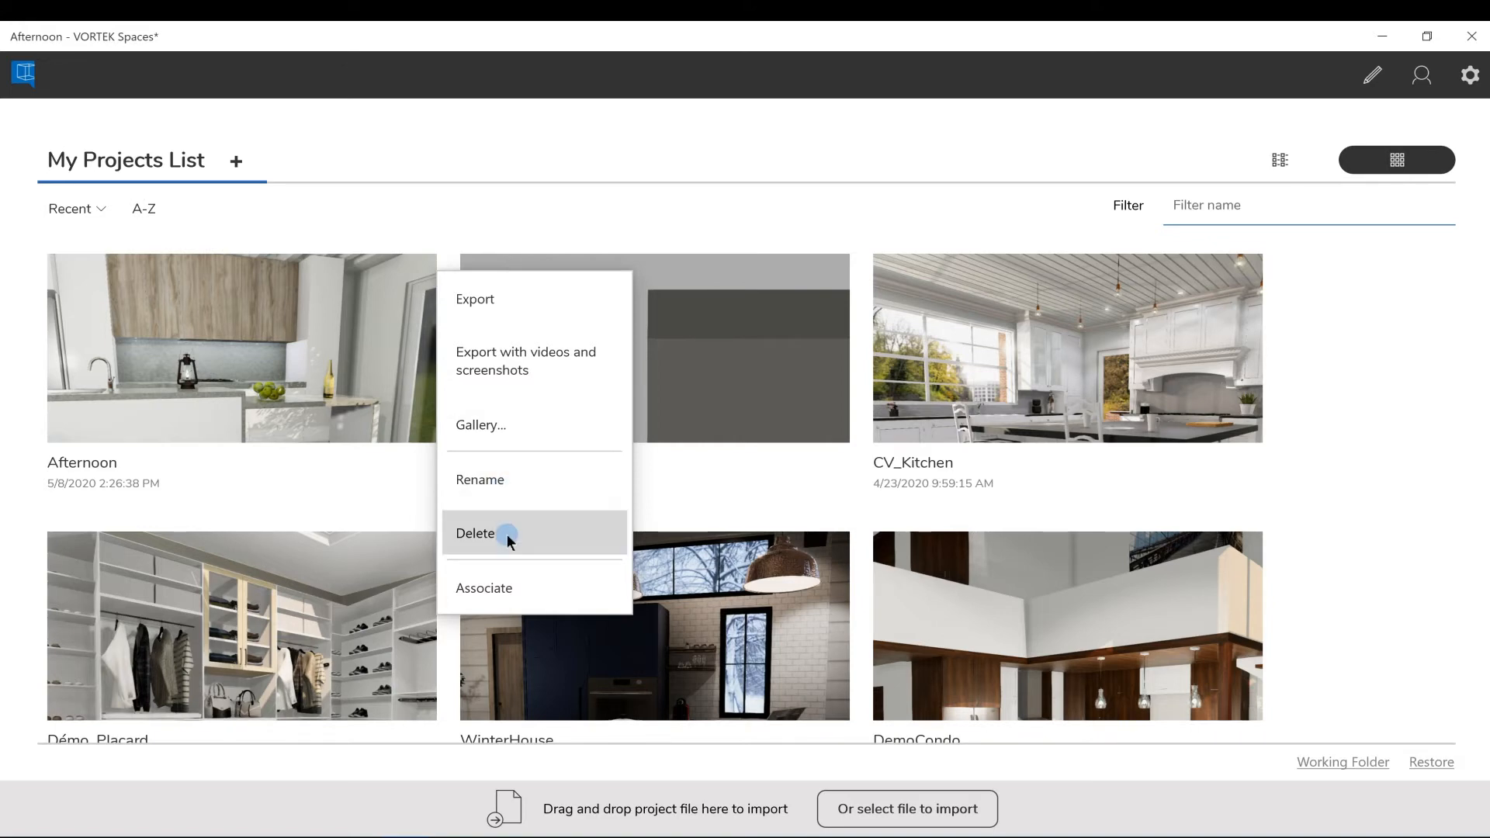
pyautogui.moveTo(520, 594)
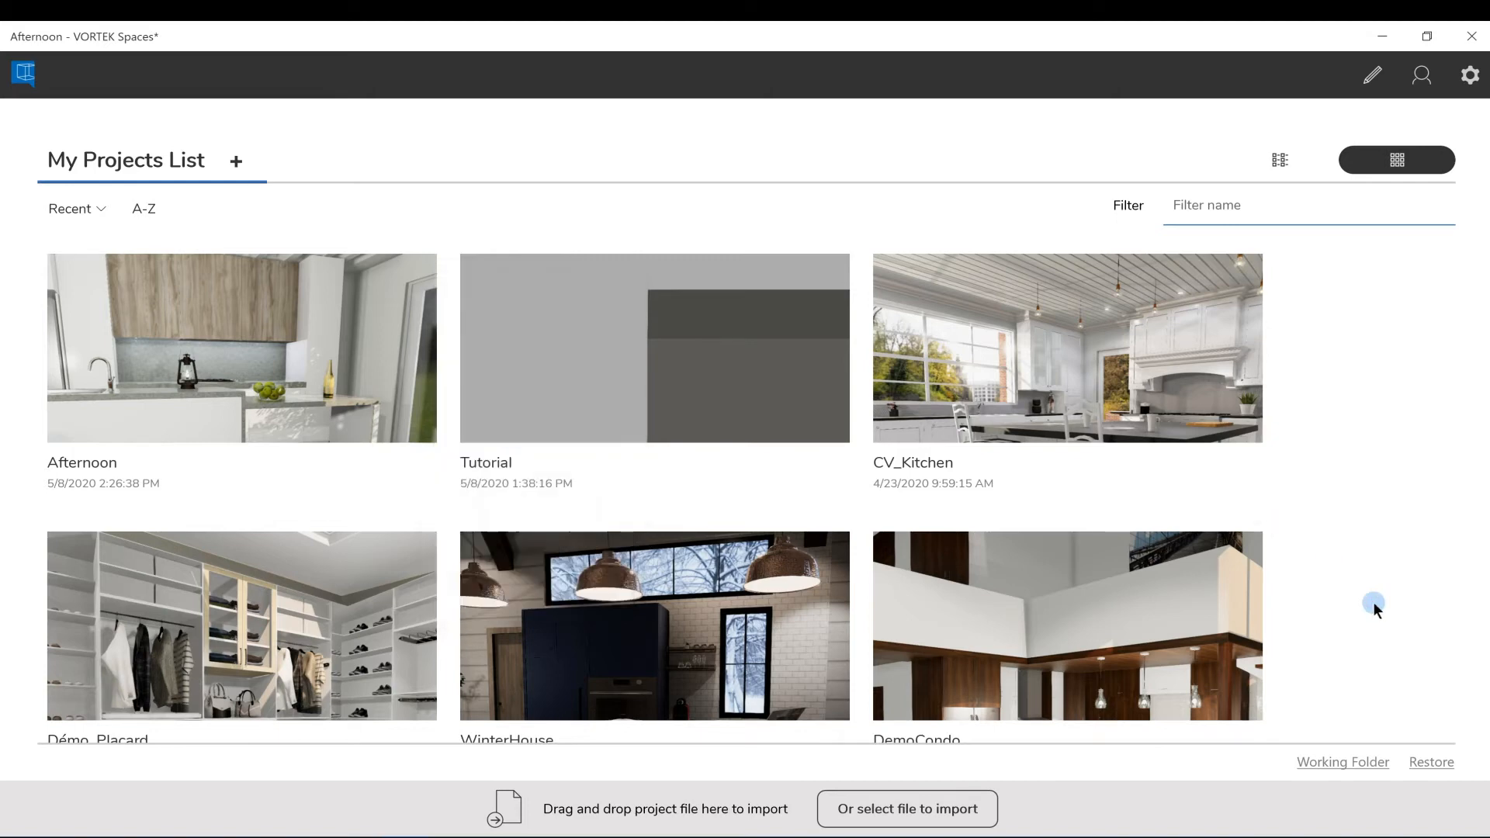
pyautogui.moveTo(1404, 635)
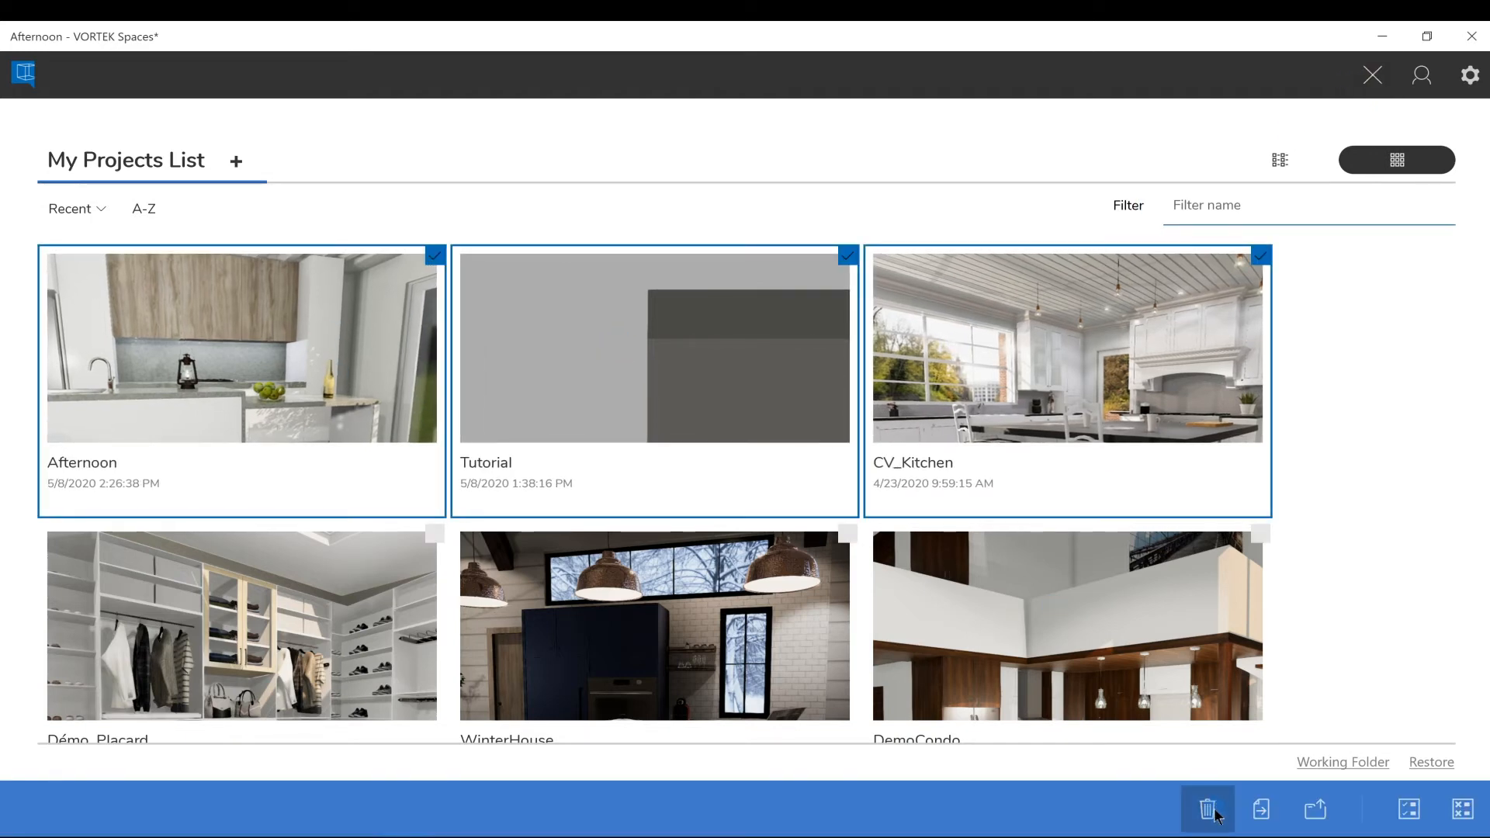
pyautogui.moveTo(1359, 78)
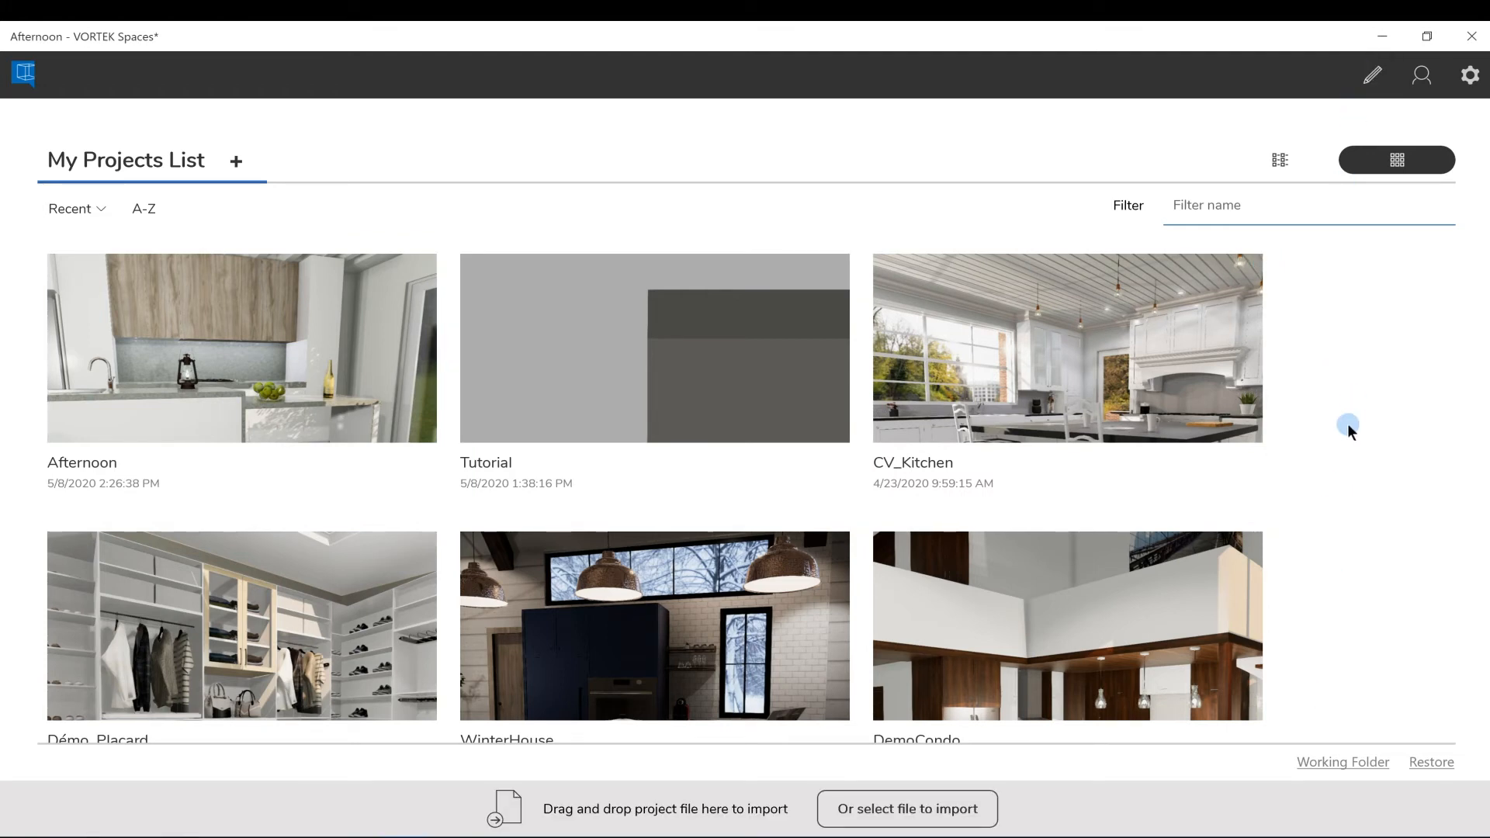
pyautogui.moveTo(1342, 761)
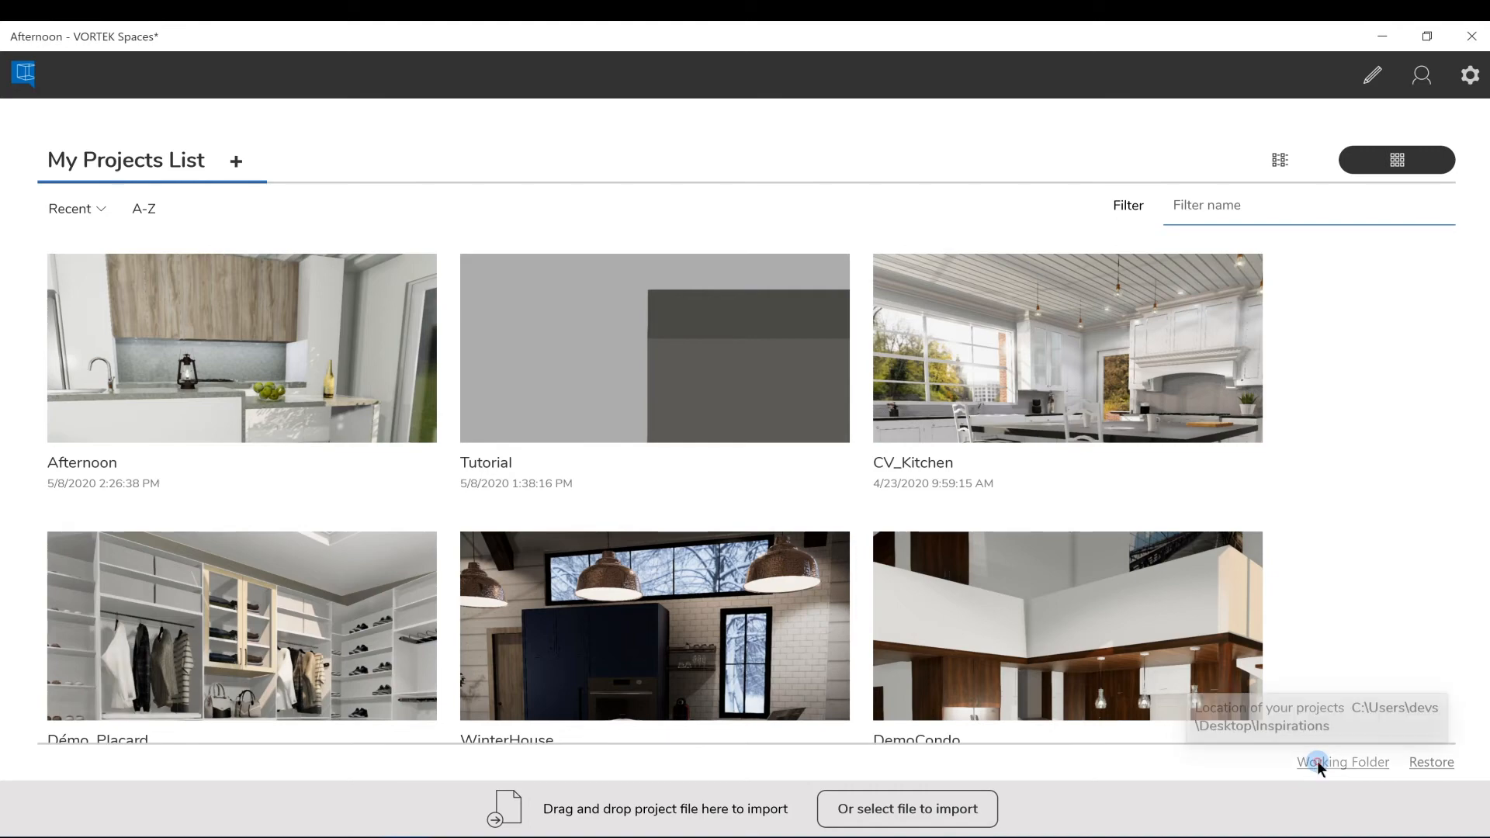
pyautogui.click(1342, 761)
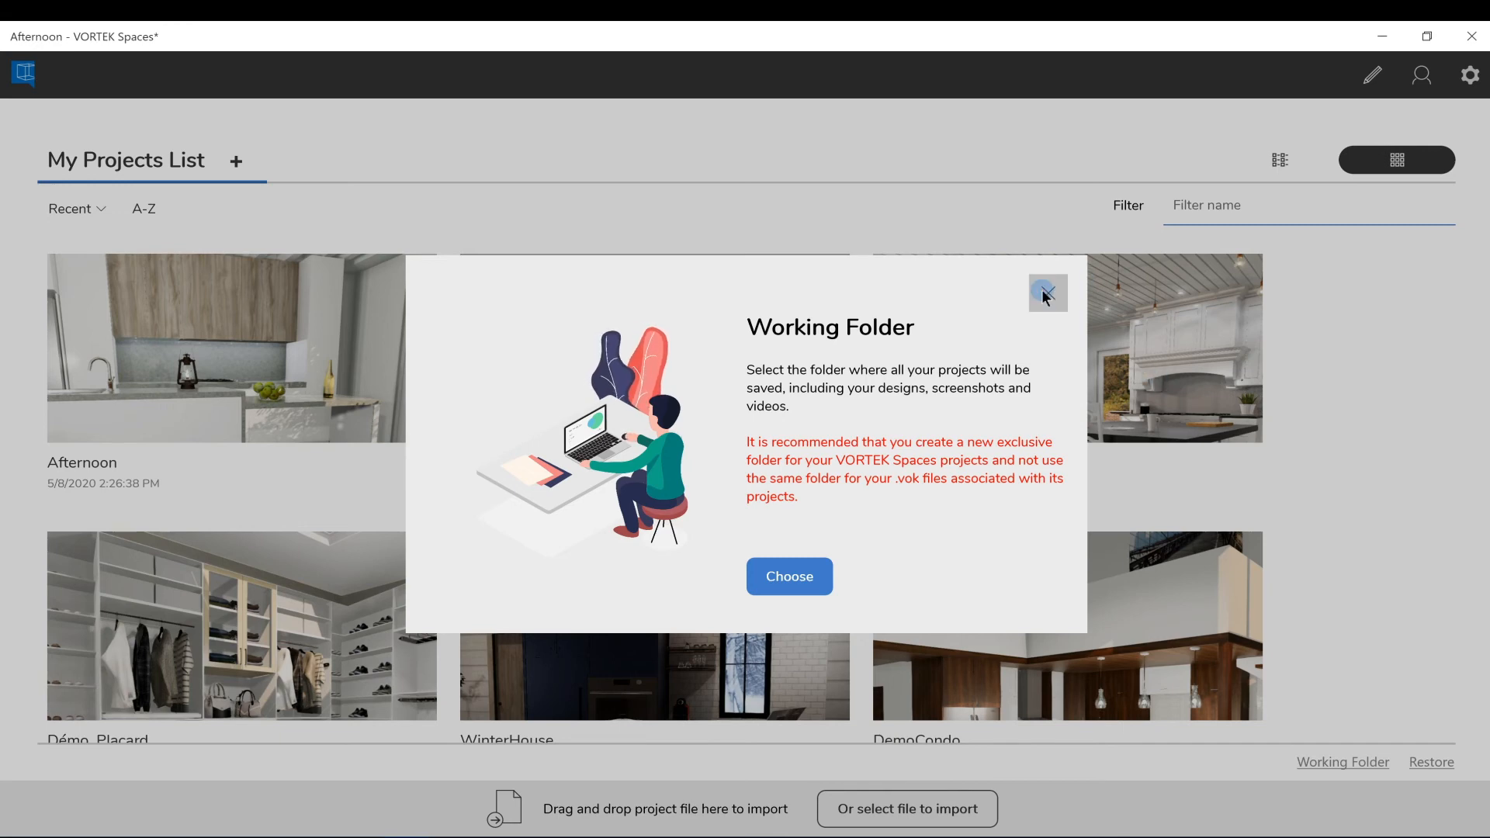
pyautogui.click(1047, 293)
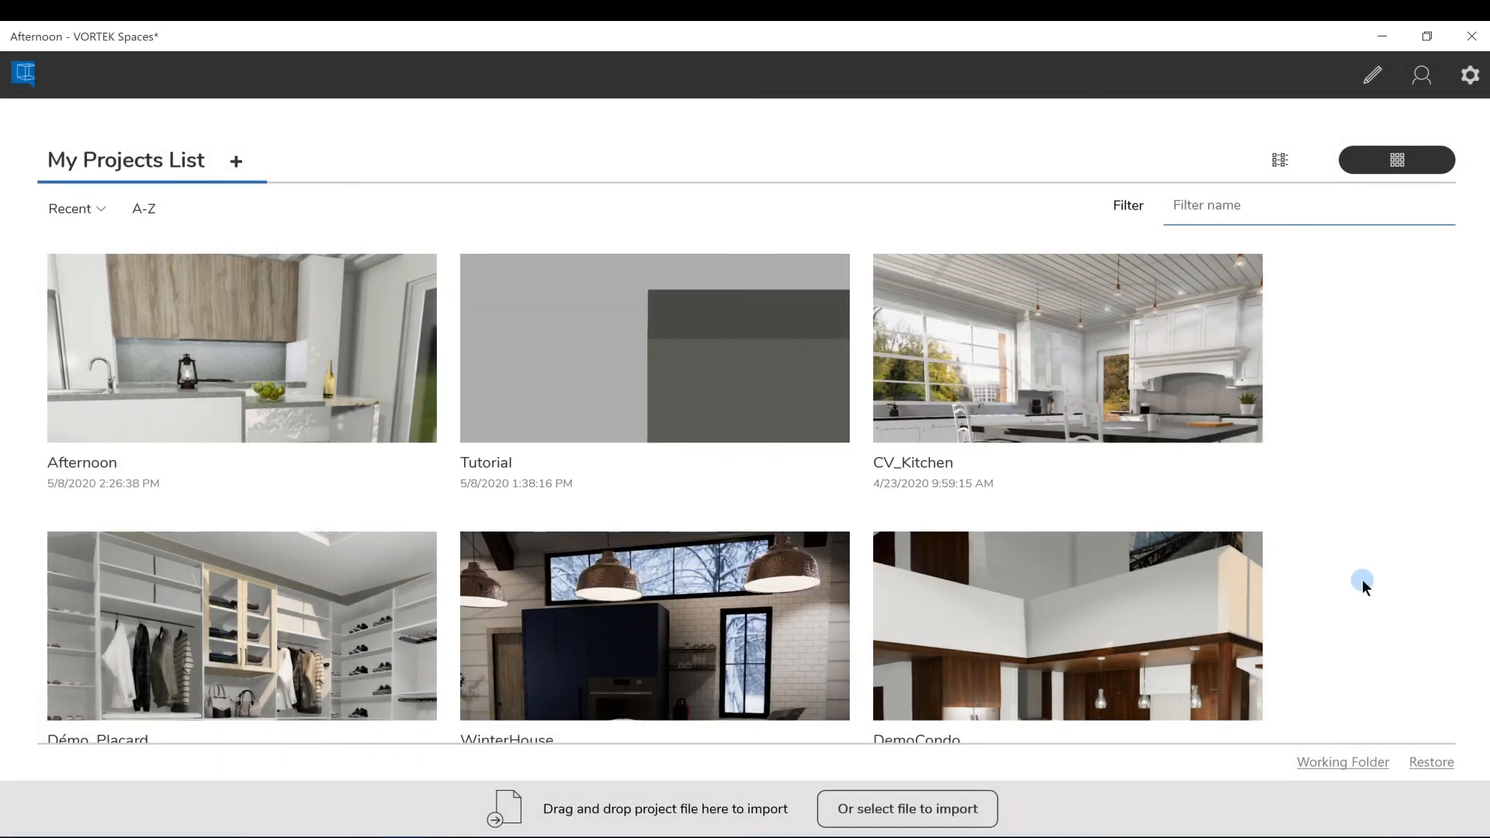